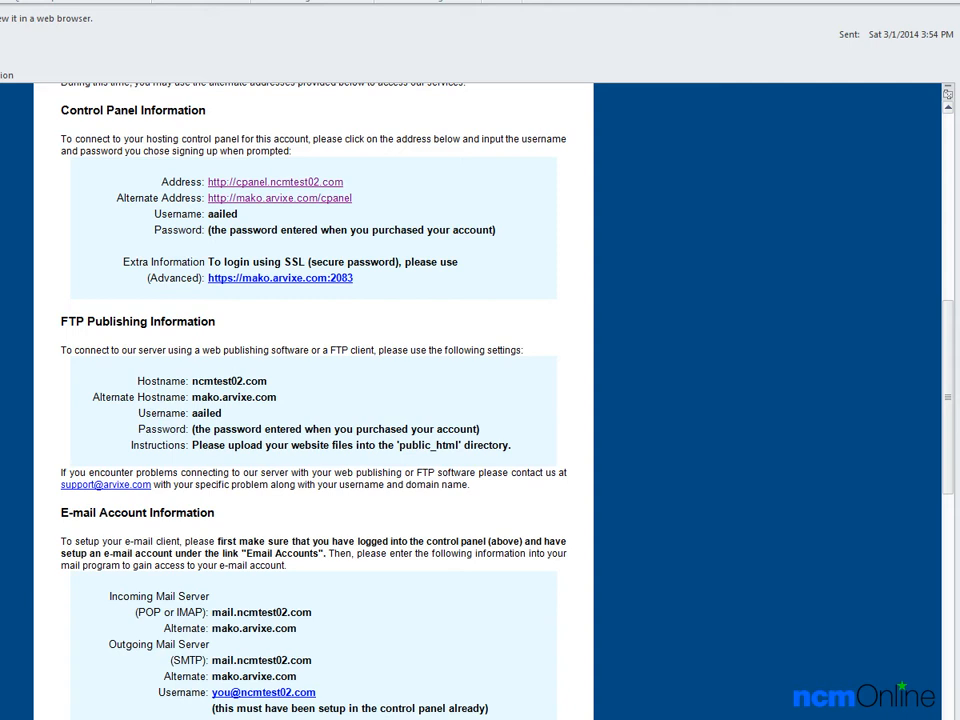
{"action": "mouse_move", "coordinate": [544, 267]}
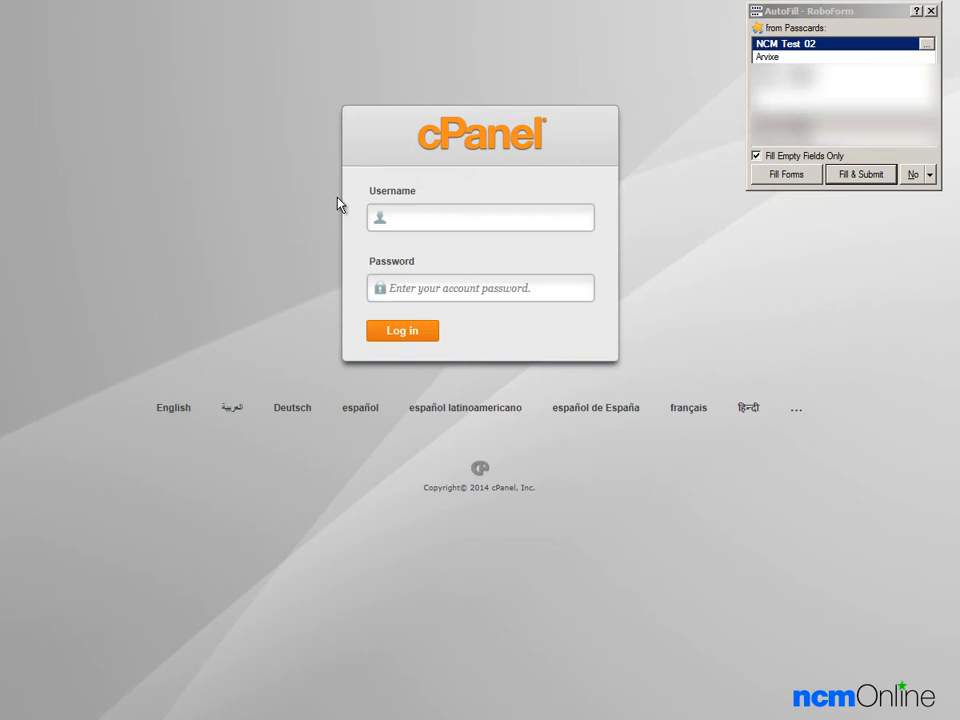
- Log in to cPanel using RoboForm's saved credentials
{"action": "left_click", "coordinate": [480, 217]}
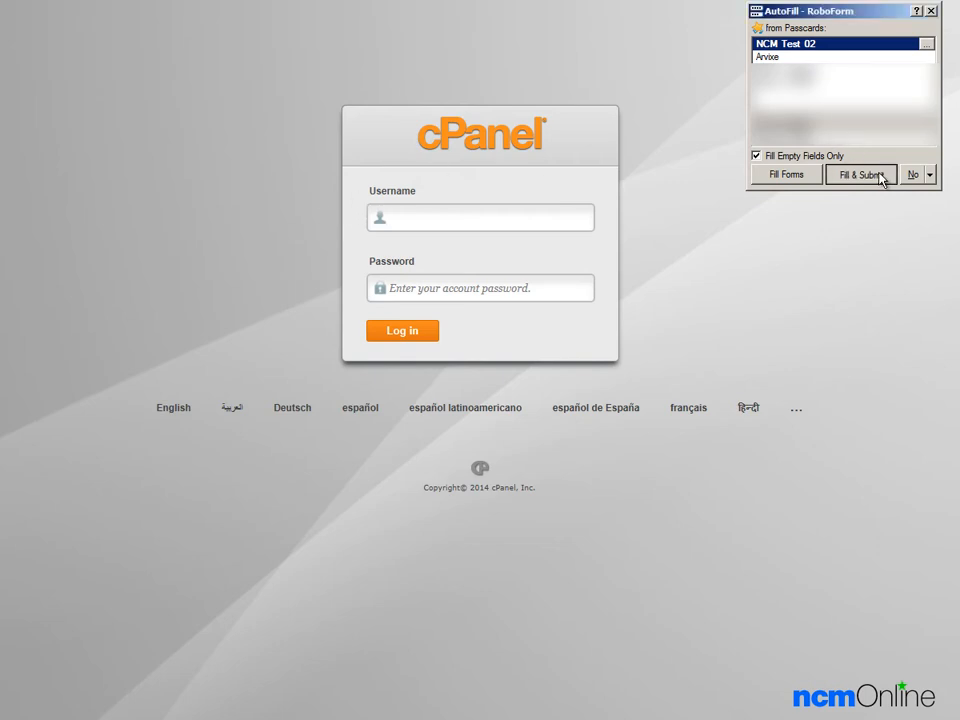
{"action": "left_click", "coordinate": [860, 174]}
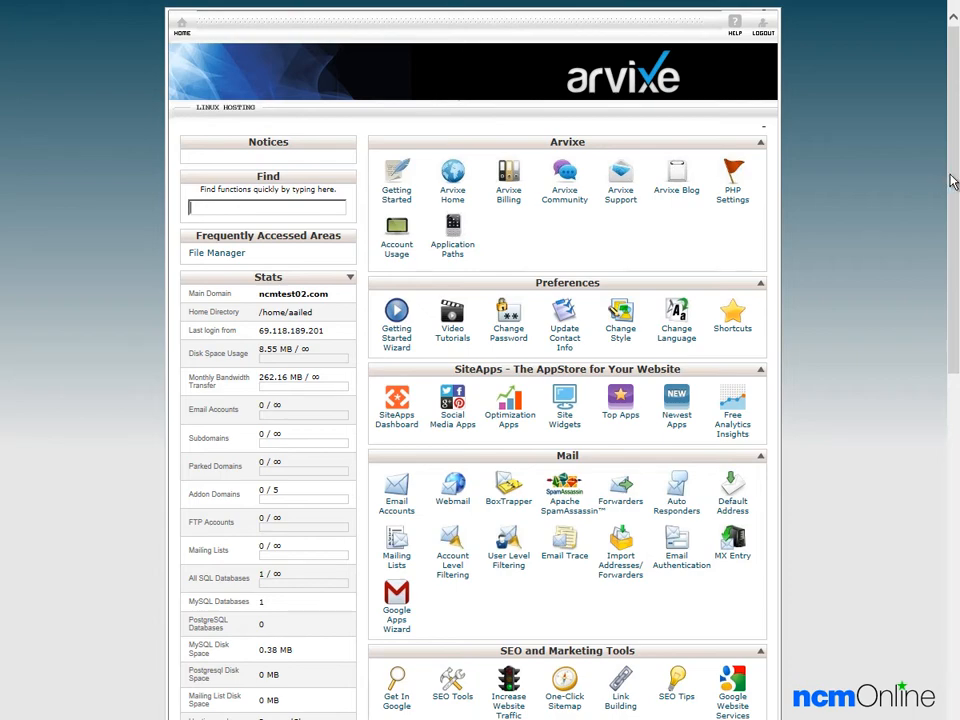
- Open WordPress from the Softaculous Apps Installer and bring up its Install form
{"action": "scroll", "scroll_direction": "down", "scroll_amount": 3}
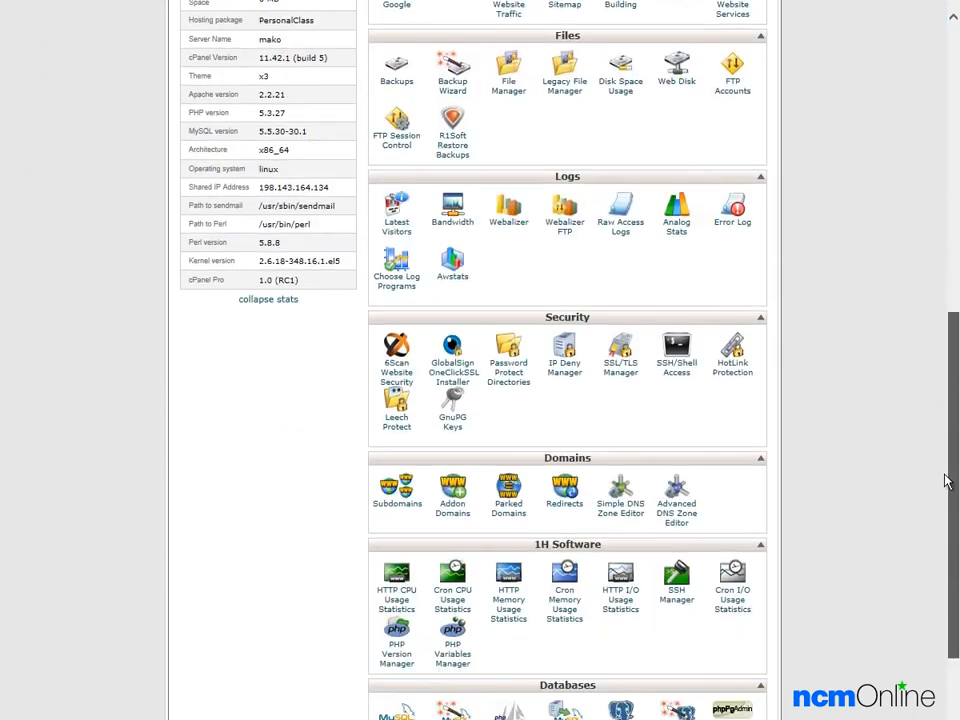
{"action": "scroll", "scroll_direction": "down", "scroll_amount": 3}
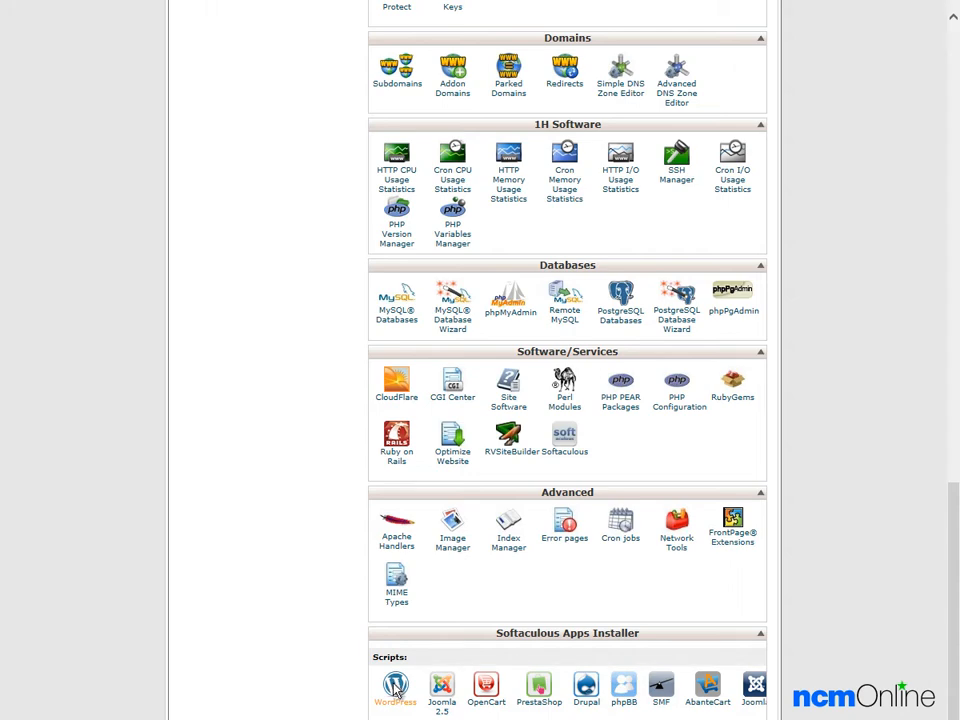
{"action": "left_click", "coordinate": [394, 685]}
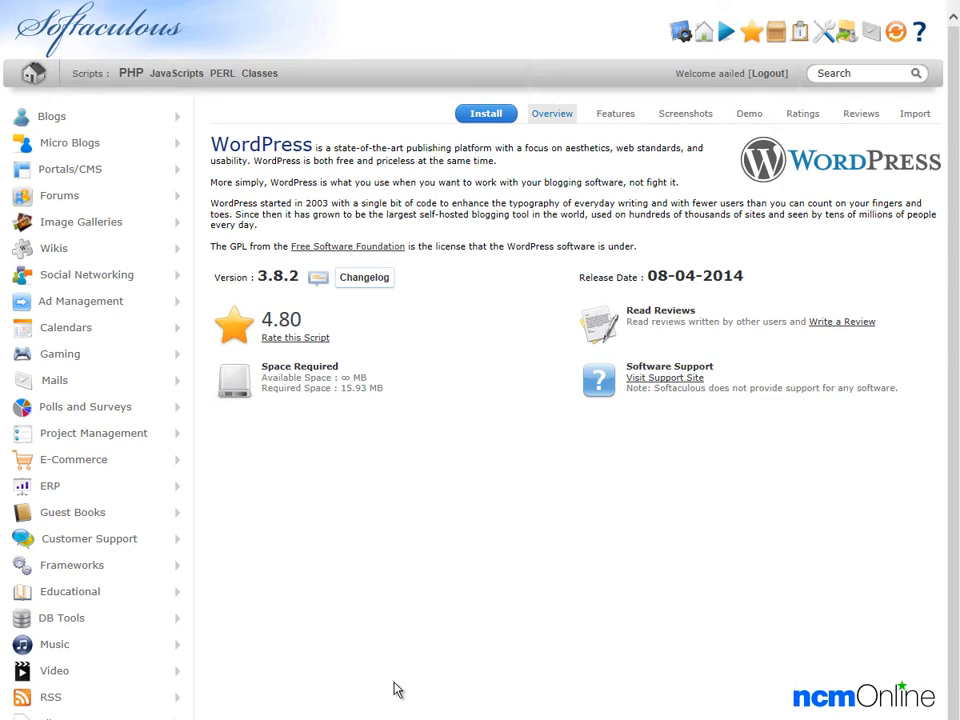
{"action": "mouse_move", "coordinate": [408, 676]}
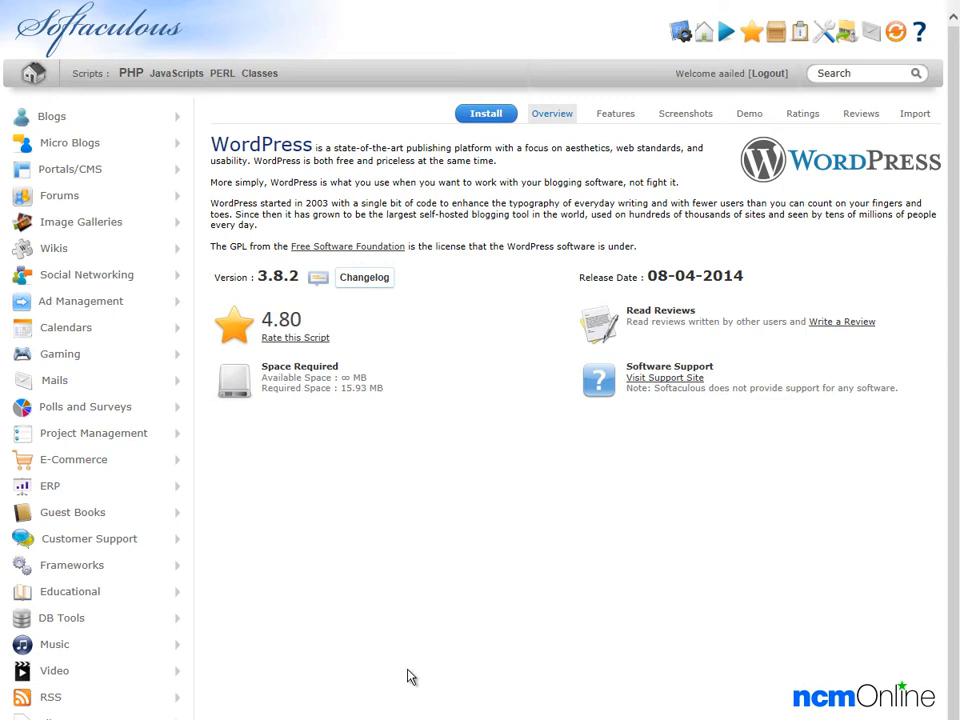
{"action": "mouse_move", "coordinate": [559, 12]}
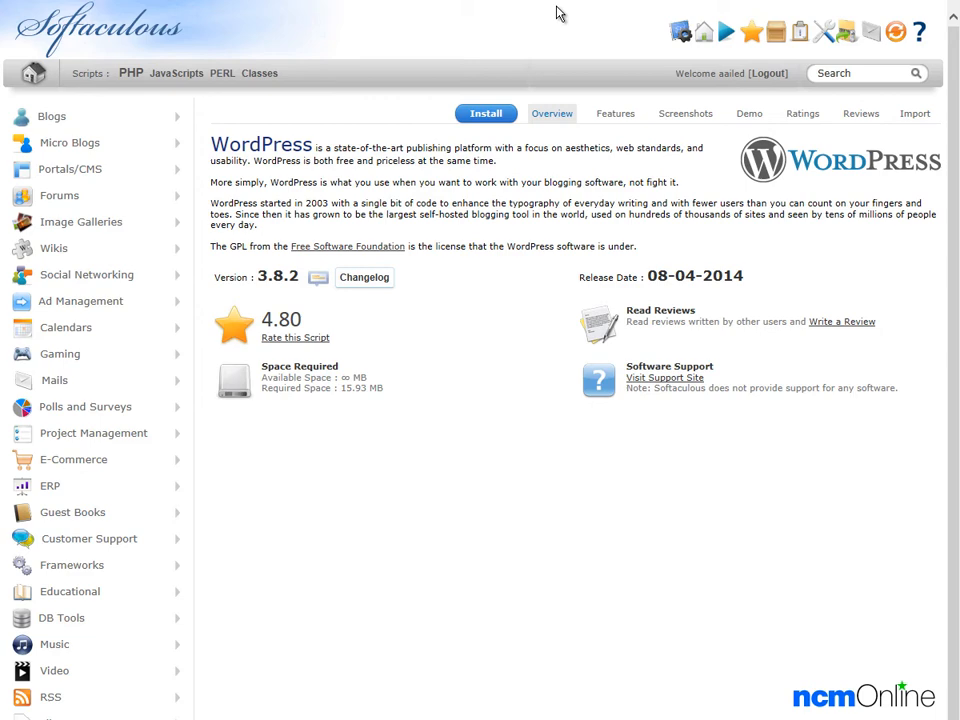
{"action": "left_click", "coordinate": [486, 113]}
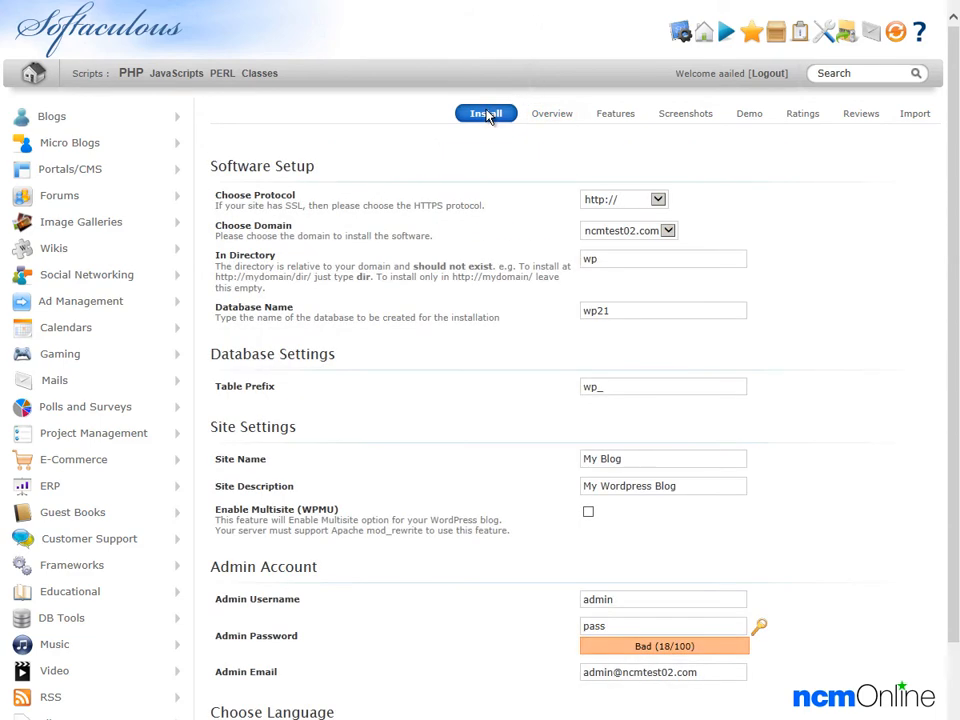
{"action": "mouse_move", "coordinate": [369, 194]}
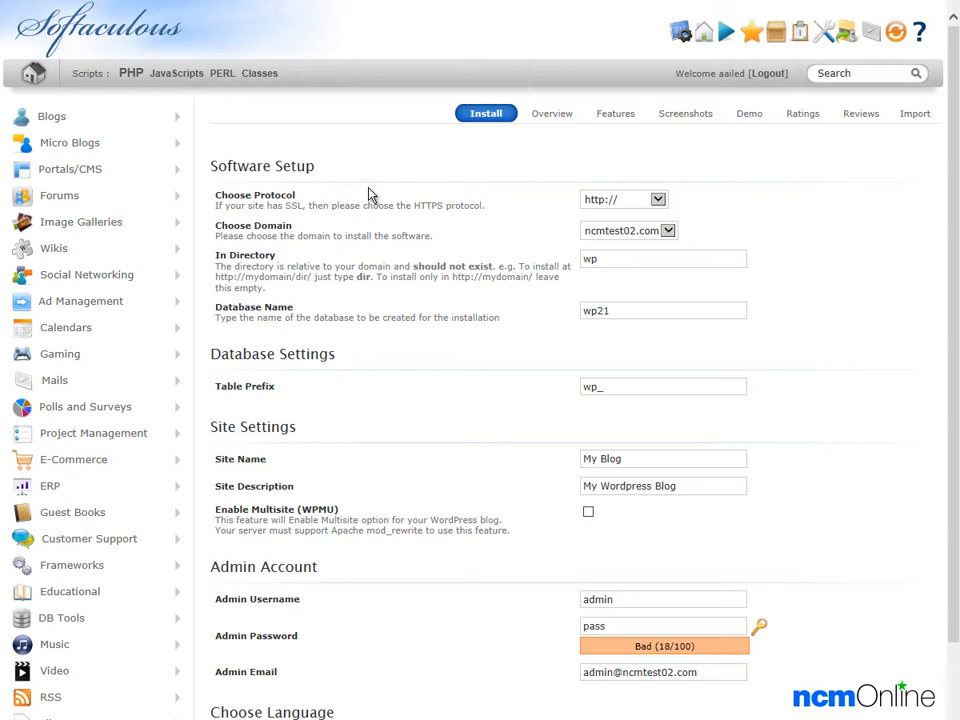
{"action": "mouse_move", "coordinate": [386, 181]}
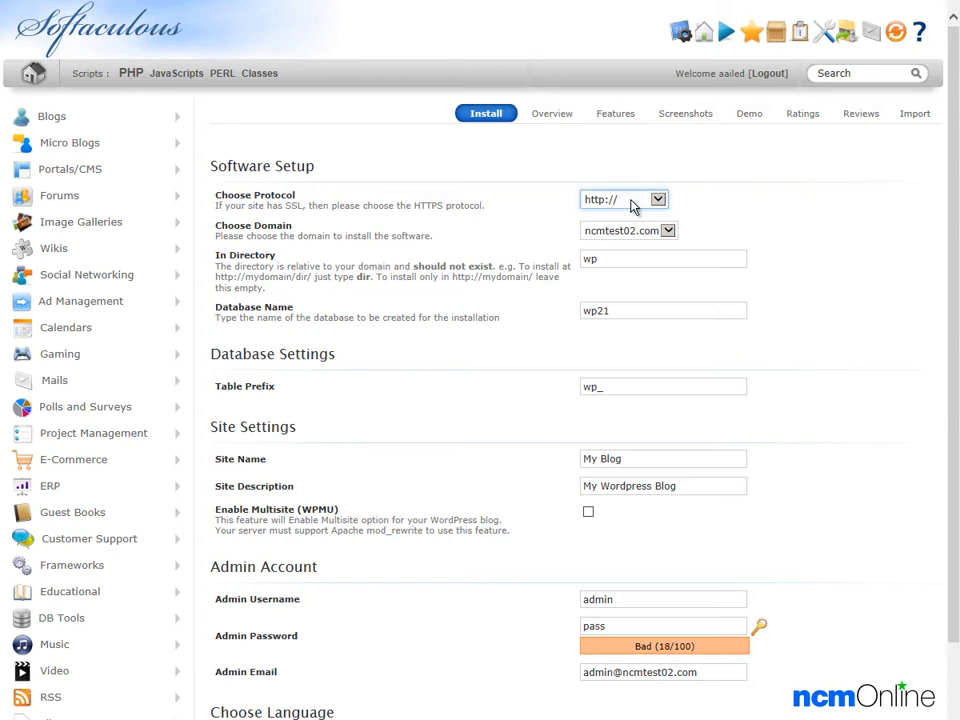
{"action": "left_click", "coordinate": [658, 199]}
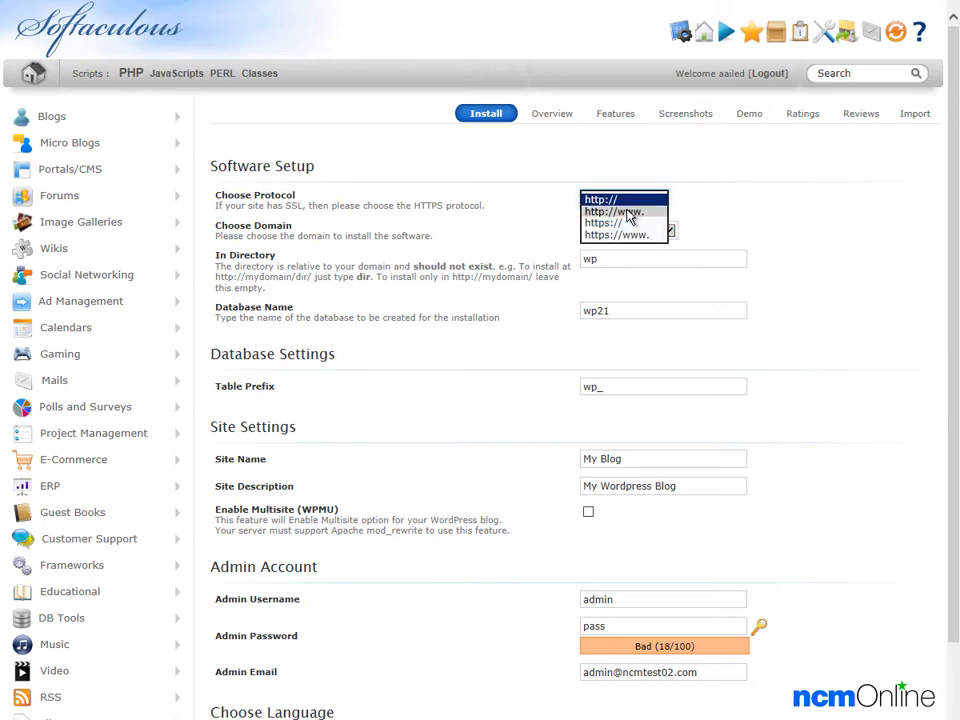
{"action": "left_click", "coordinate": [615, 211]}
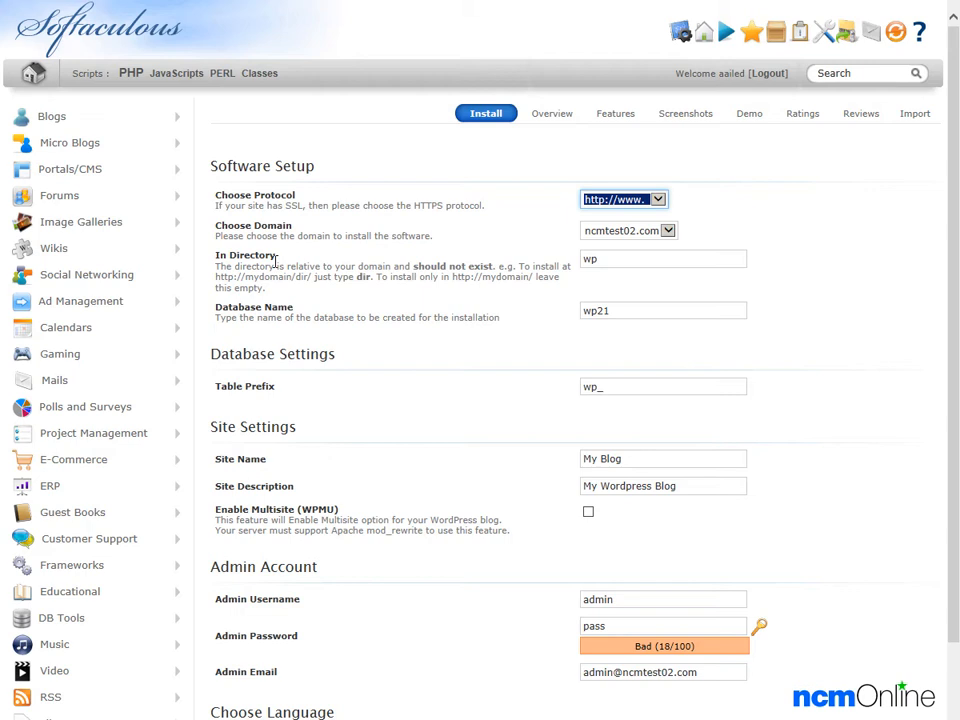
{"action": "left_click", "coordinate": [663, 259]}
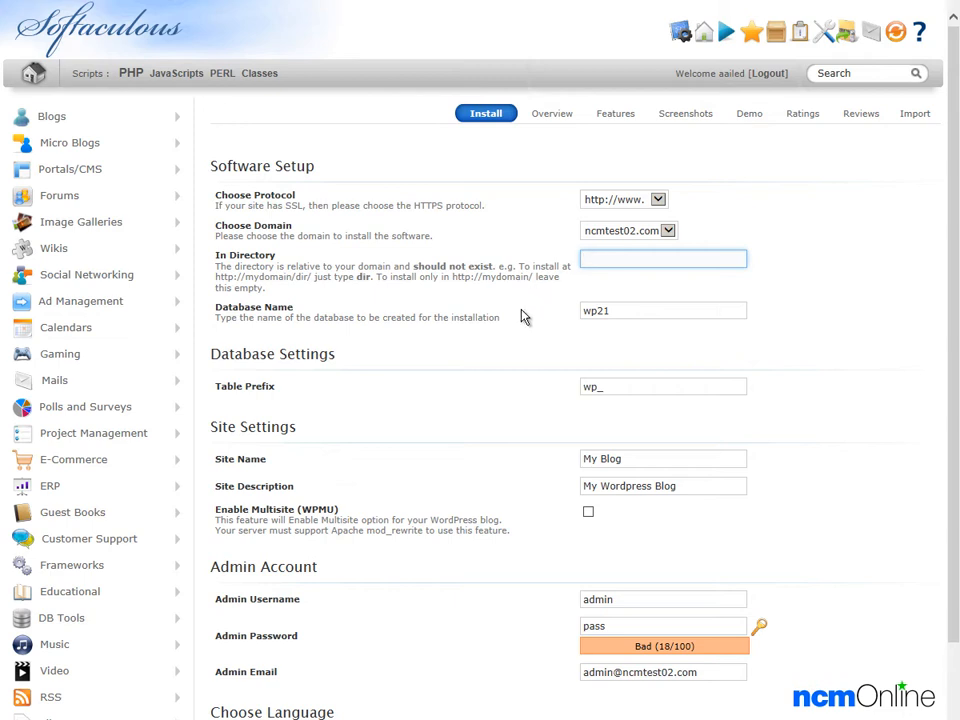
{"action": "mouse_move", "coordinate": [525, 400]}
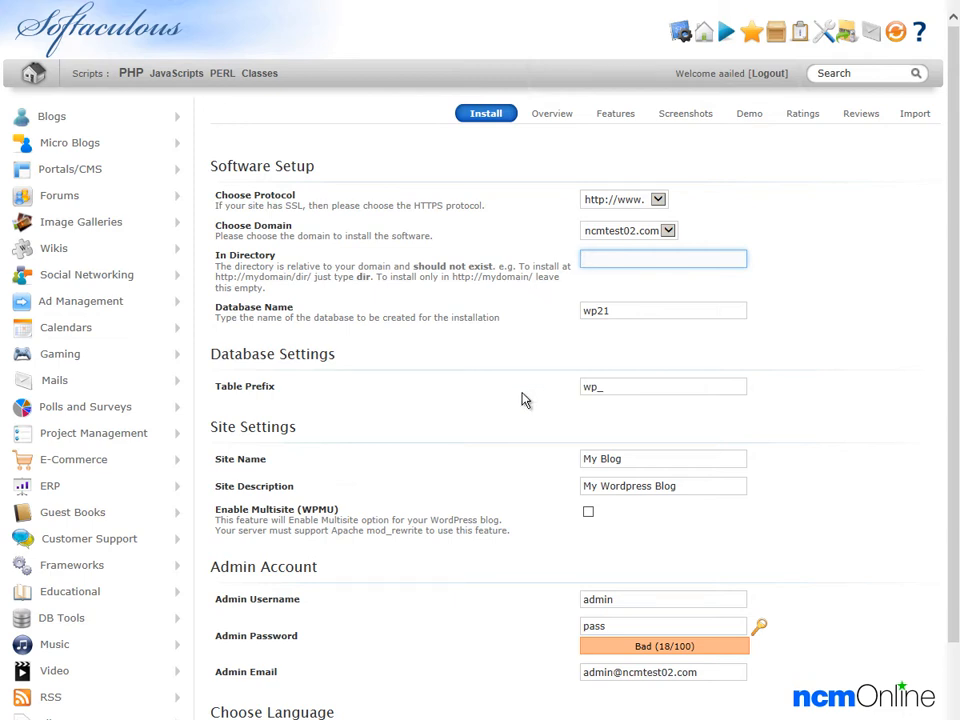
{"action": "left_click", "coordinate": [662, 458]}
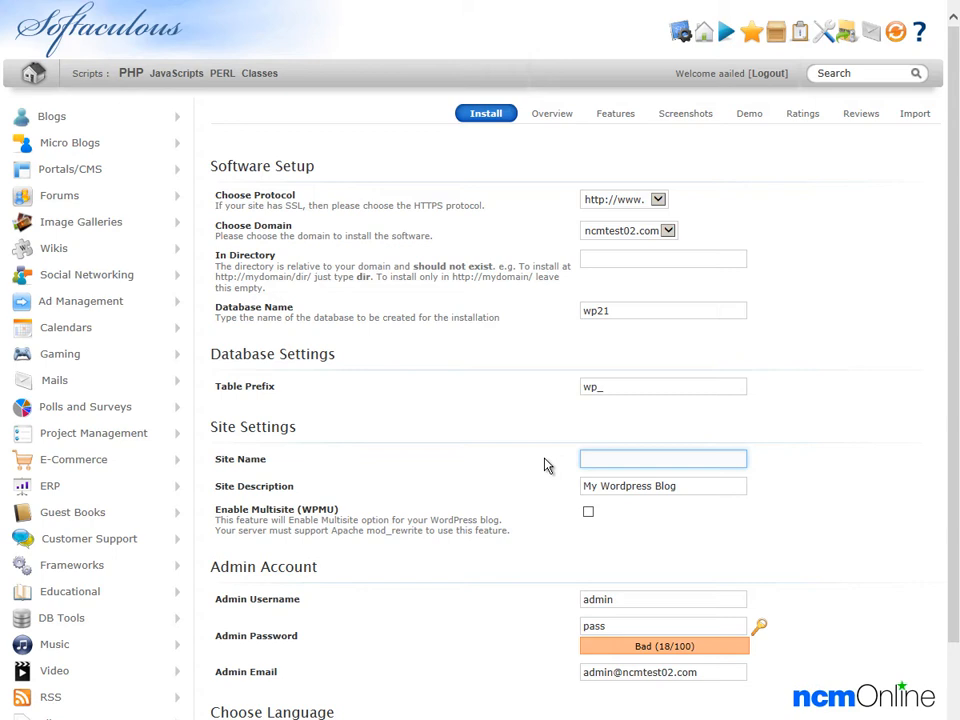
{"action": "type", "text": "NCM Test Site 02"}
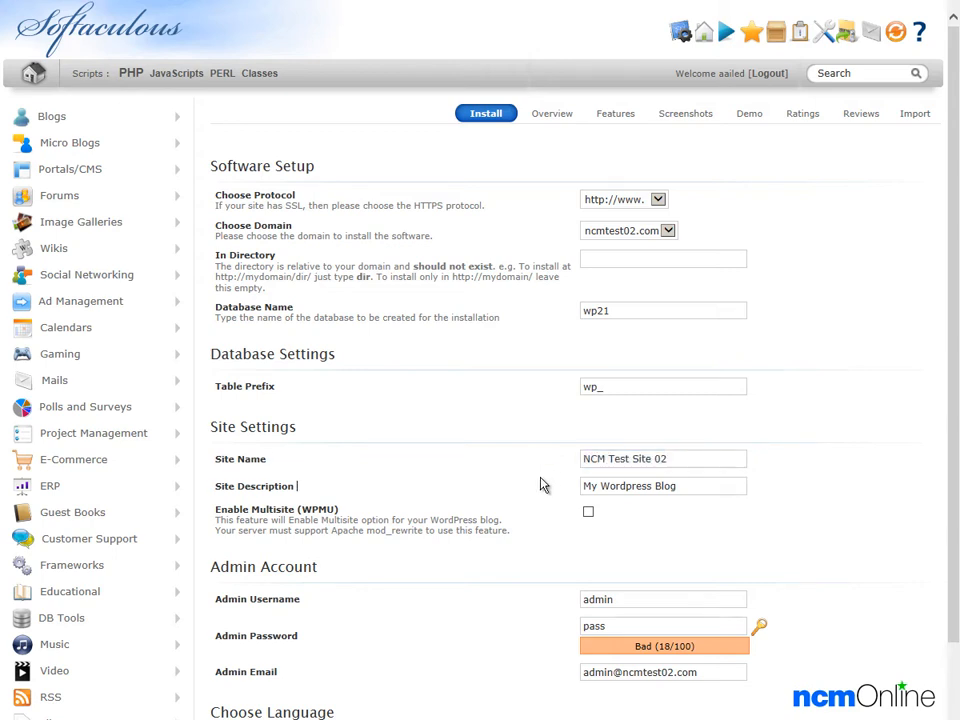
{"action": "left_click", "coordinate": [660, 486]}
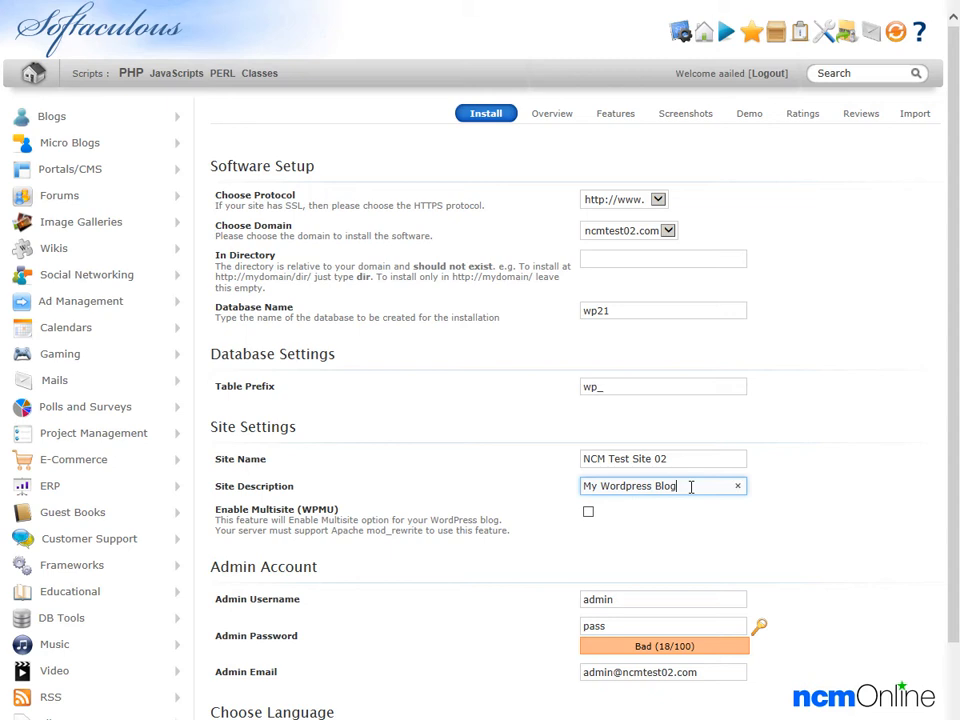
{"action": "left_click", "coordinate": [737, 485]}
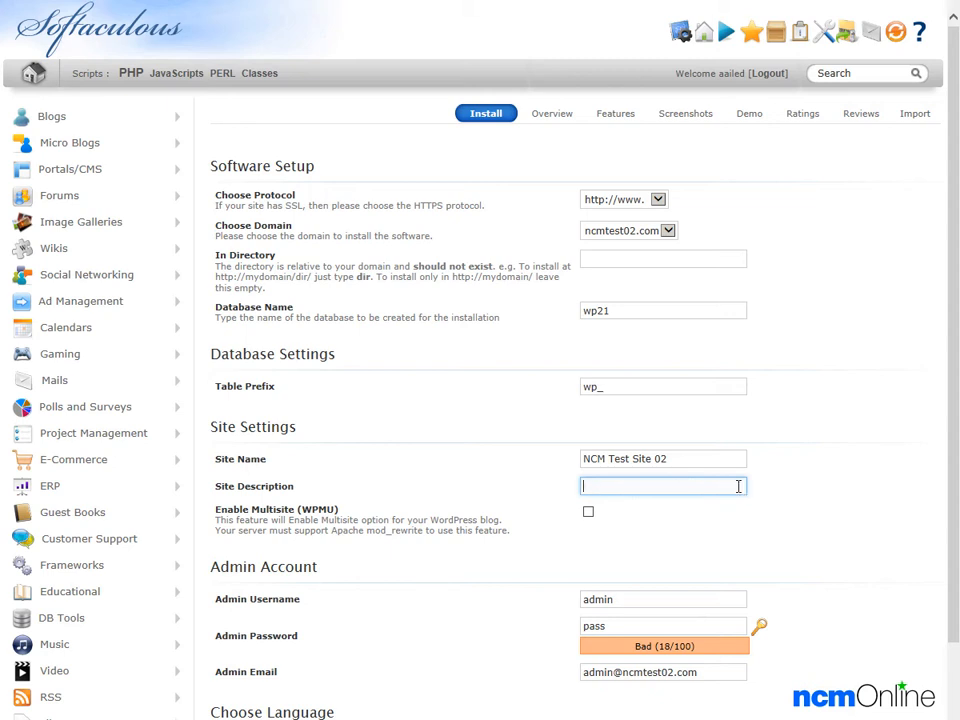
{"action": "type", "text": "NCM test site for Arvixe"}
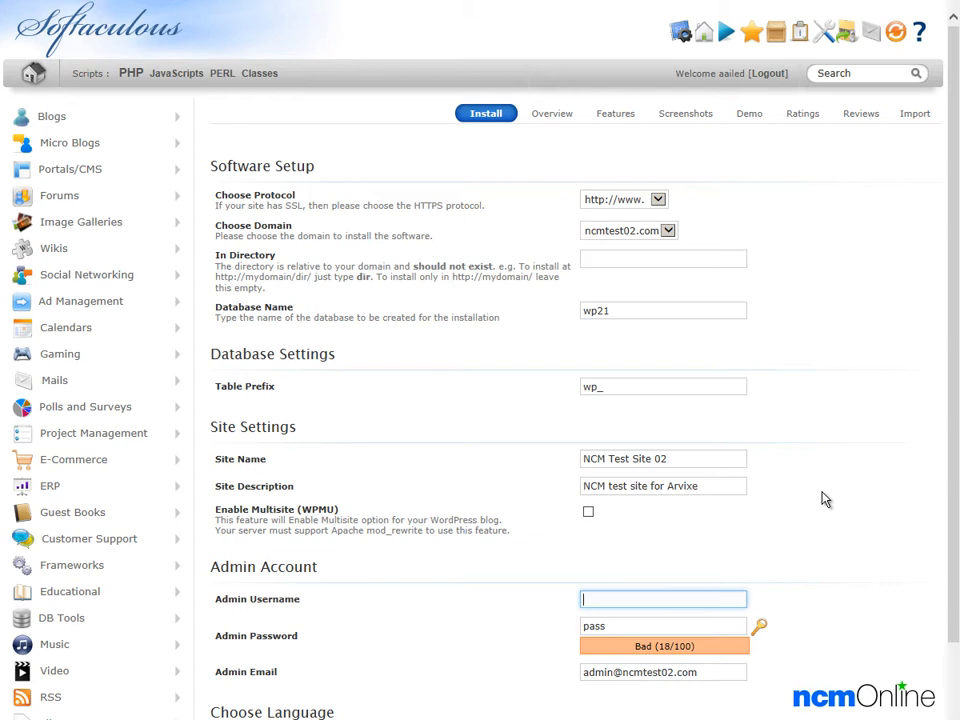
{"action": "type", "text": "aailed"}
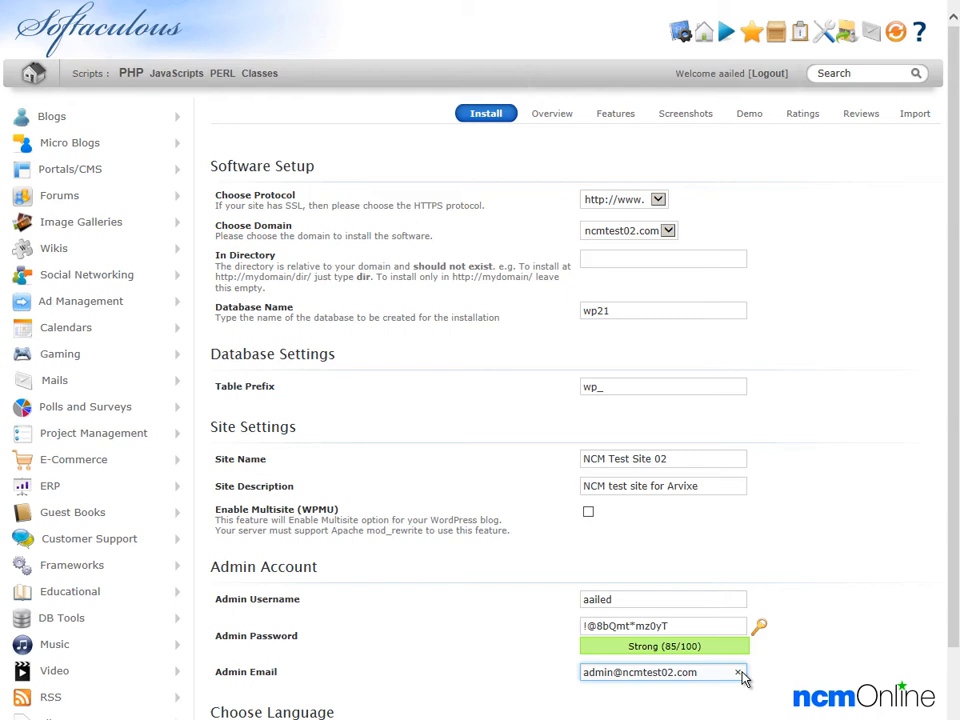
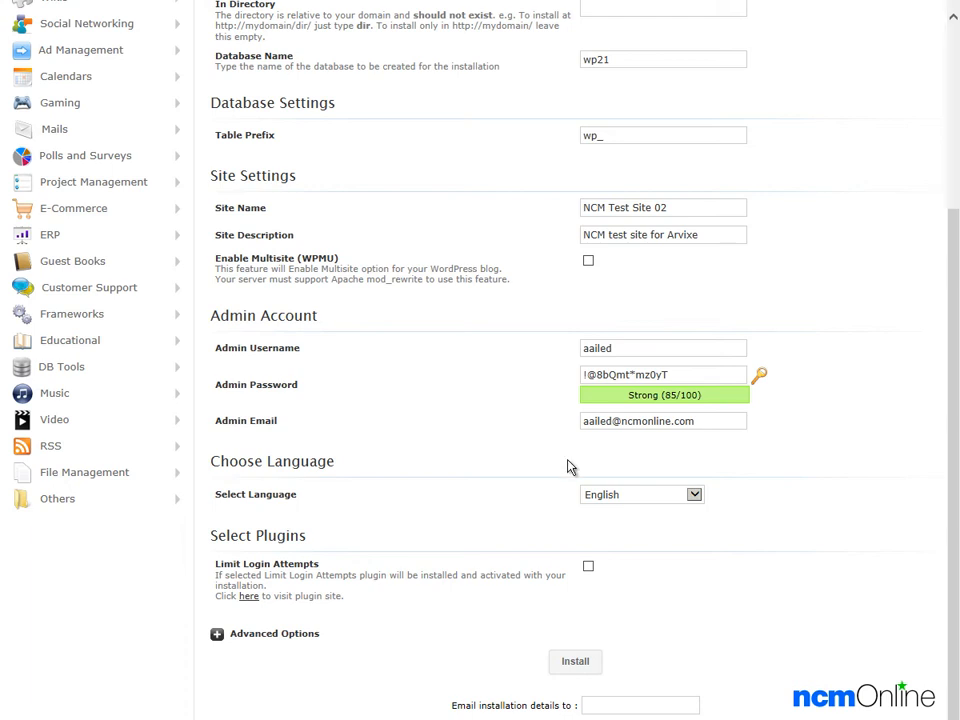
{"action": "mouse_move", "coordinate": [531, 573]}
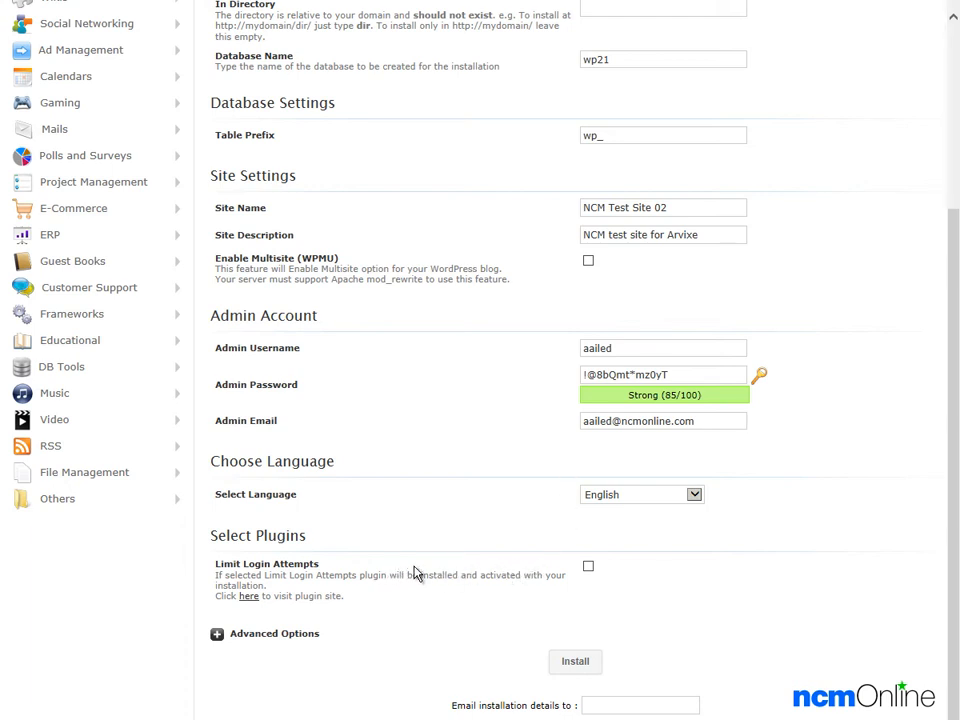
{"action": "mouse_move", "coordinate": [422, 568]}
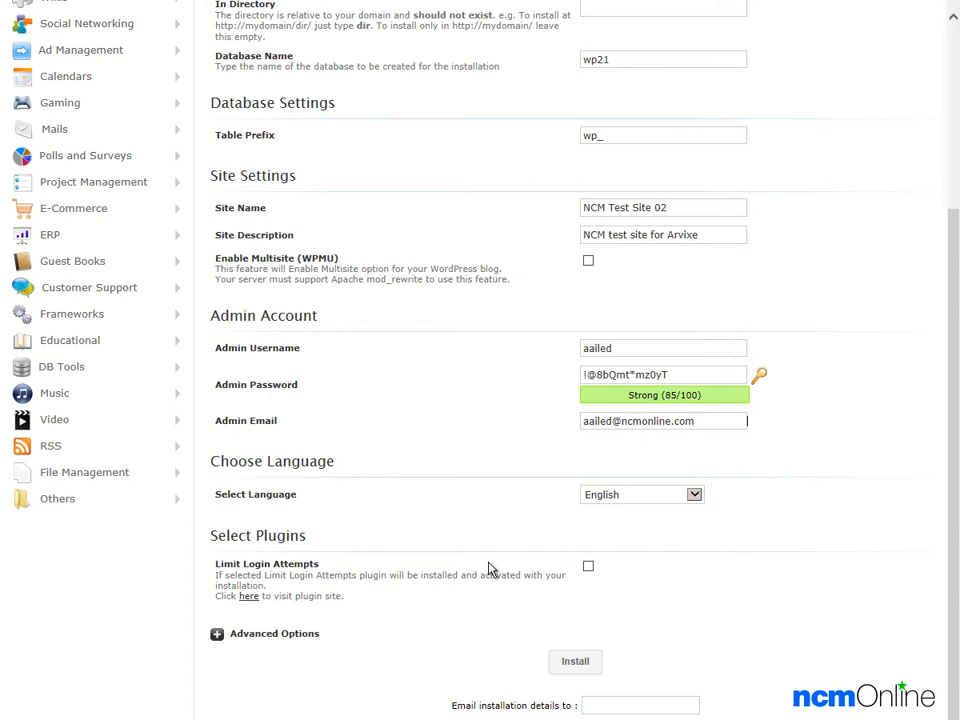
- Enable the Limit Login Attempts plugin and expand the Advanced Options section
{"action": "left_click", "coordinate": [588, 567]}
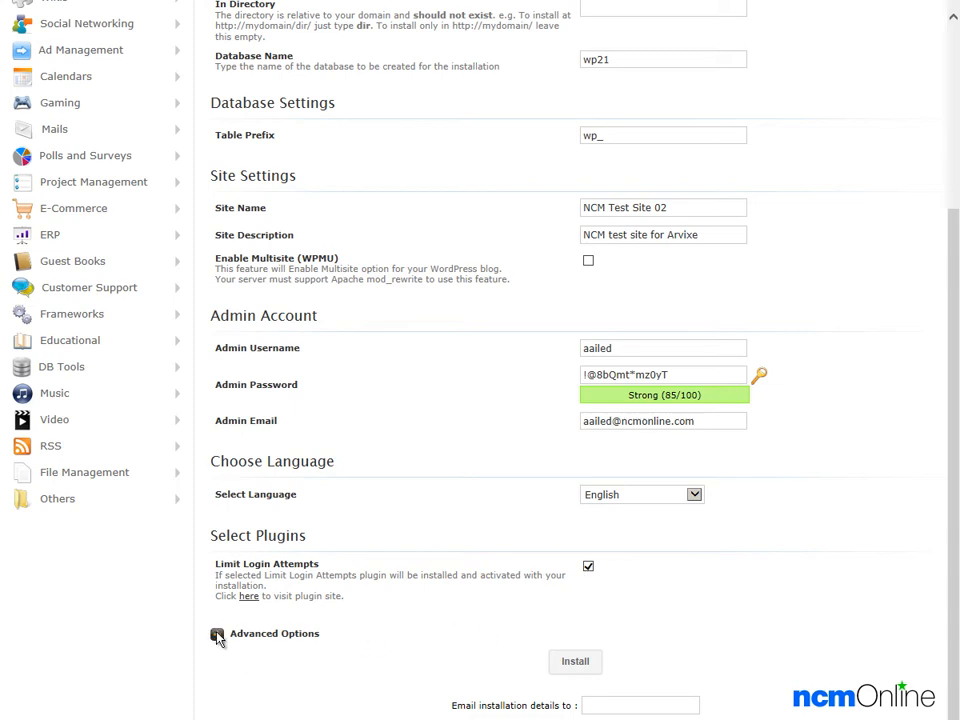
{"action": "left_click", "coordinate": [217, 637]}
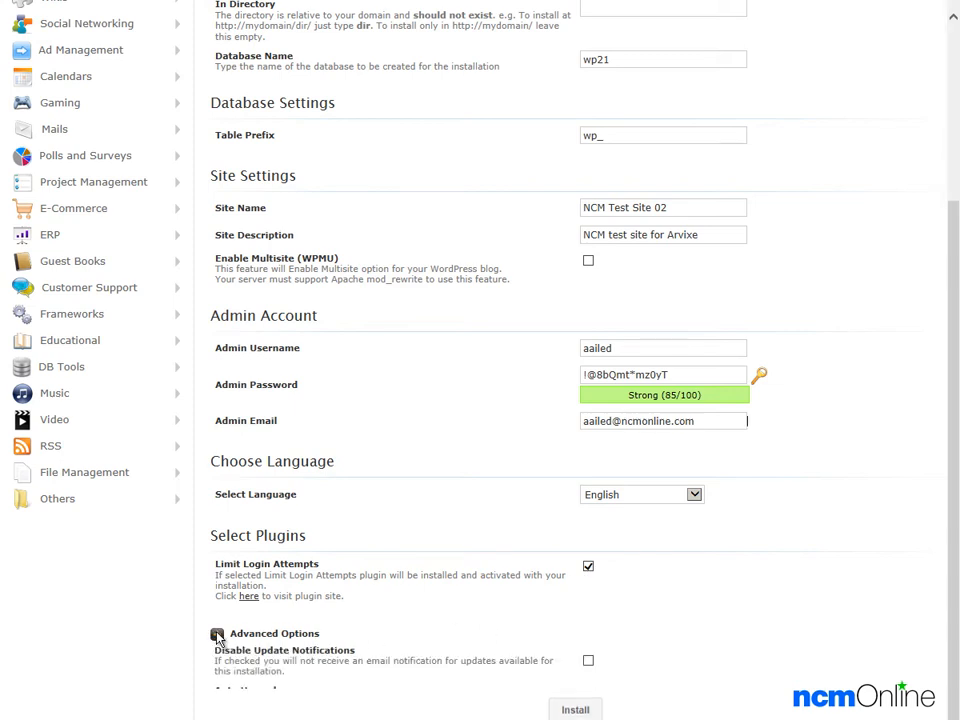
{"action": "left_click", "coordinate": [217, 633]}
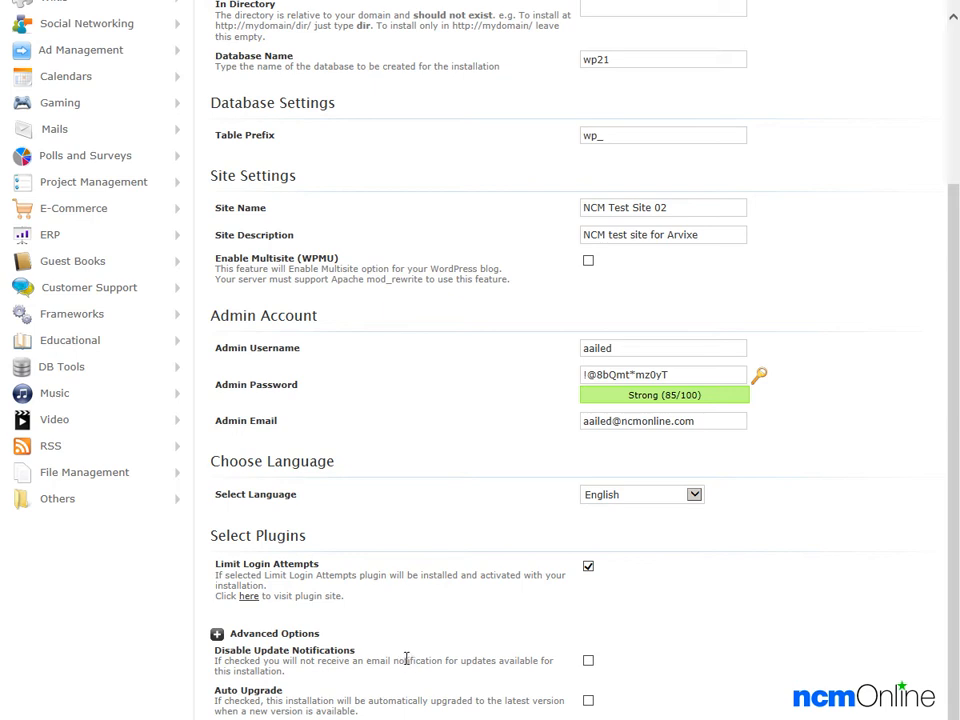
{"action": "mouse_move", "coordinate": [614, 672]}
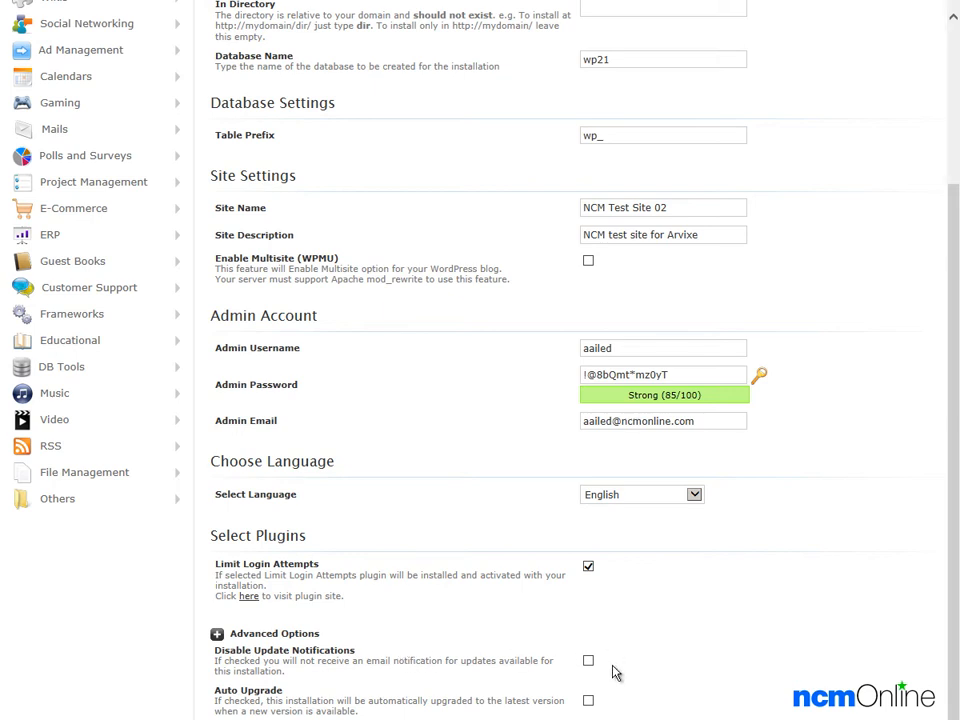
{"action": "left_click", "coordinate": [663, 420]}
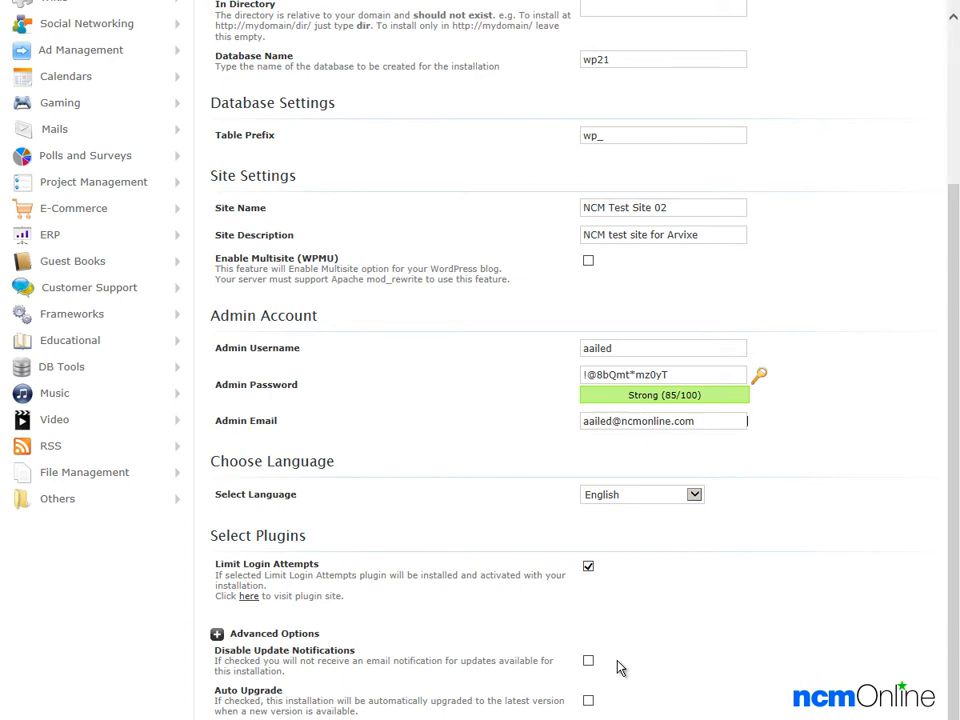
- Schedule weekly automated backups with a rotation of 3, then start the installation
{"action": "scroll", "scroll_direction": "down", "scroll_amount": 3}
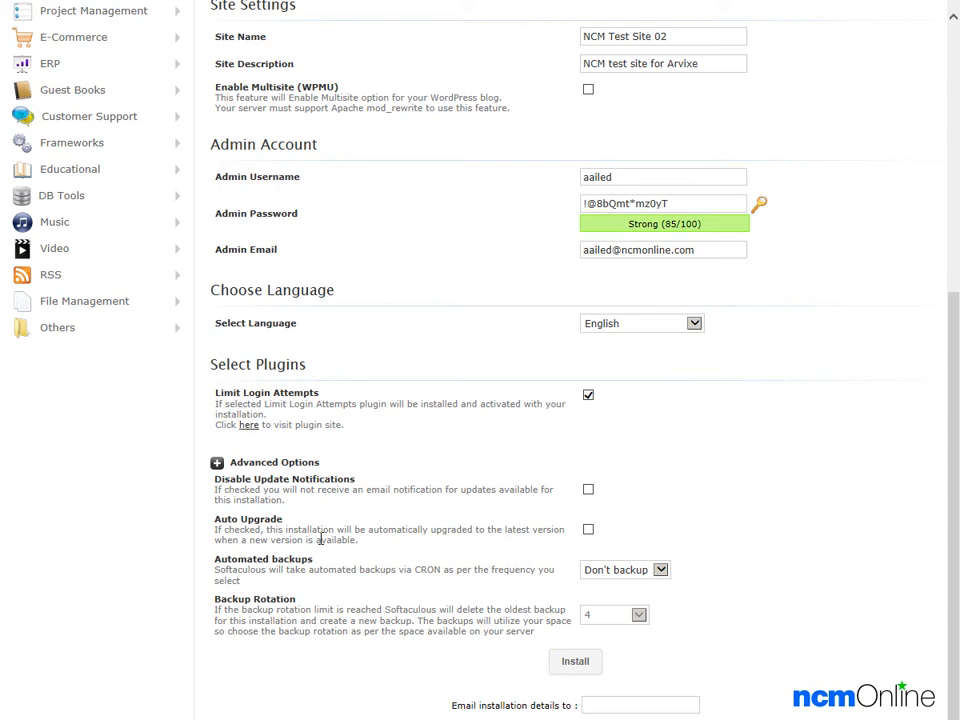
{"action": "left_click", "coordinate": [663, 250]}
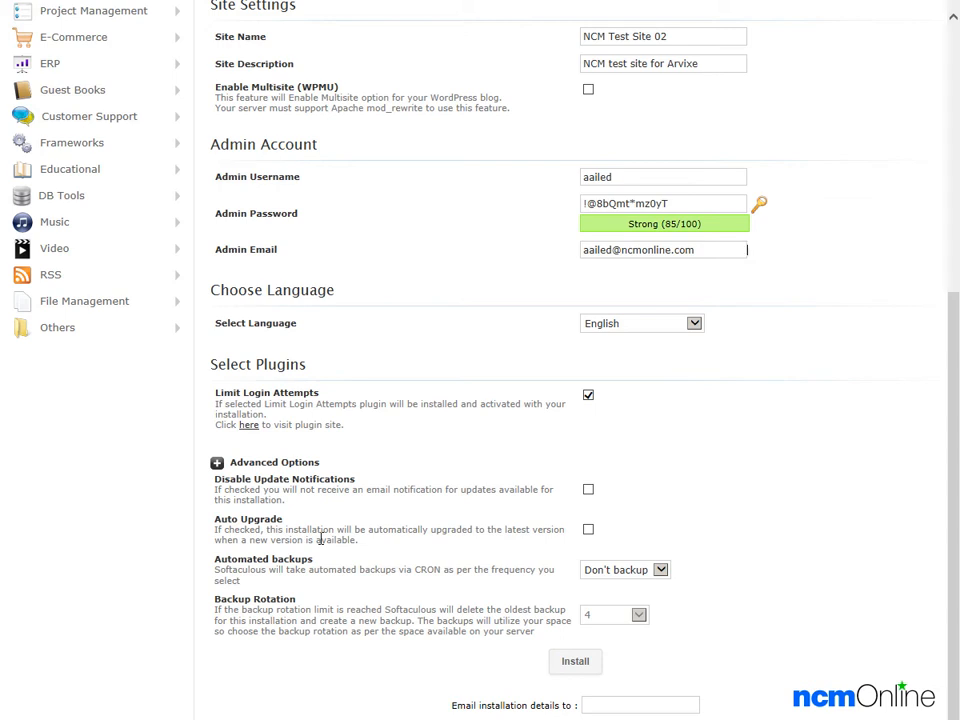
{"action": "mouse_move", "coordinate": [370, 570]}
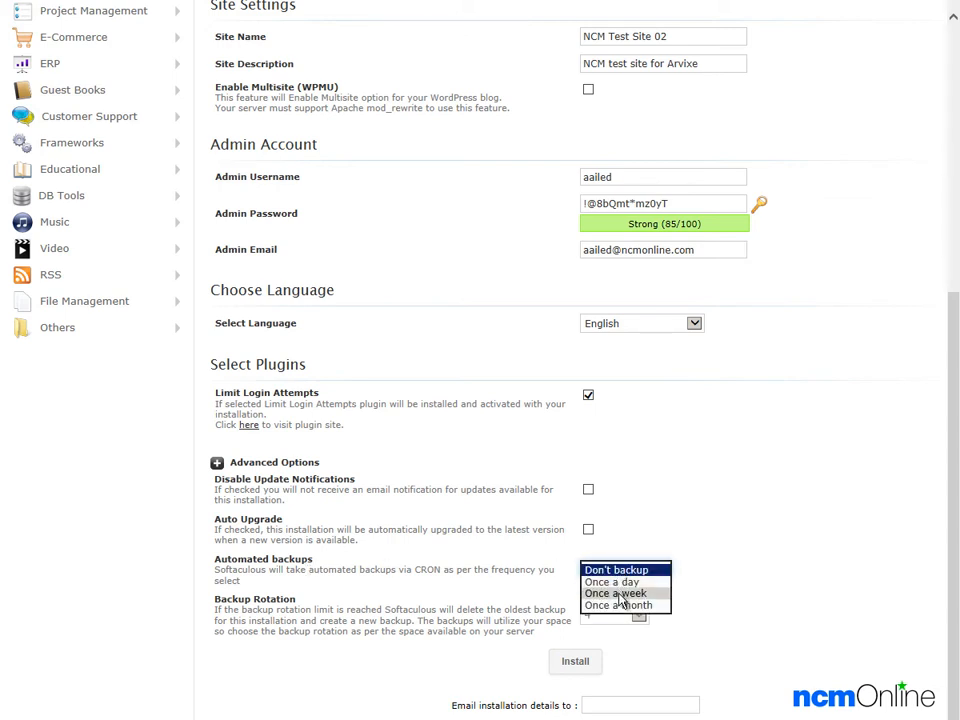
{"action": "left_click", "coordinate": [614, 593]}
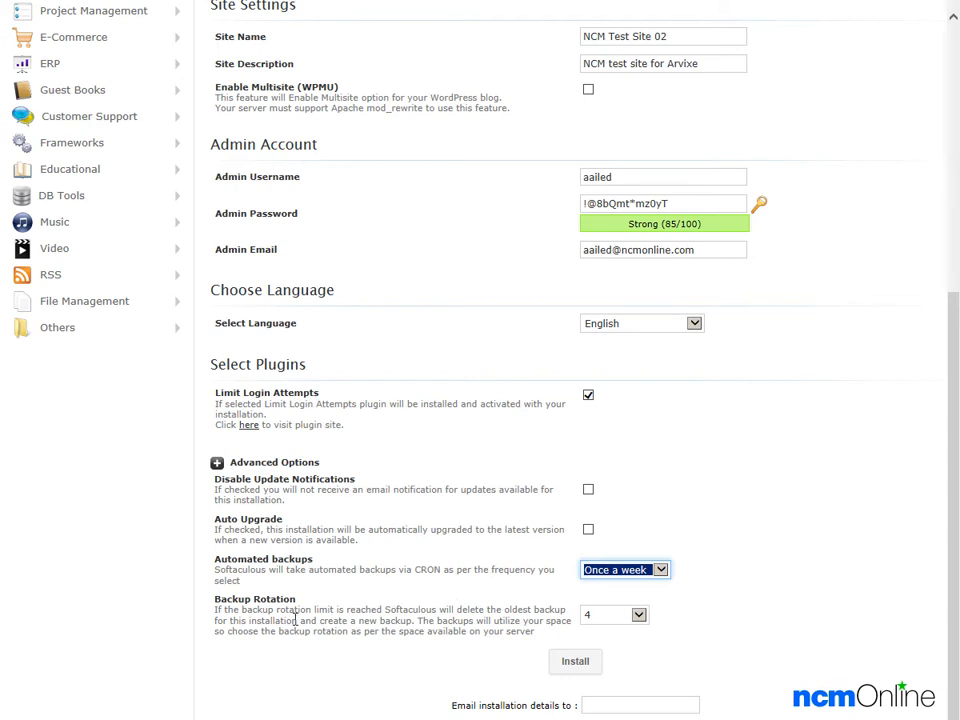
{"action": "mouse_move", "coordinate": [296, 620]}
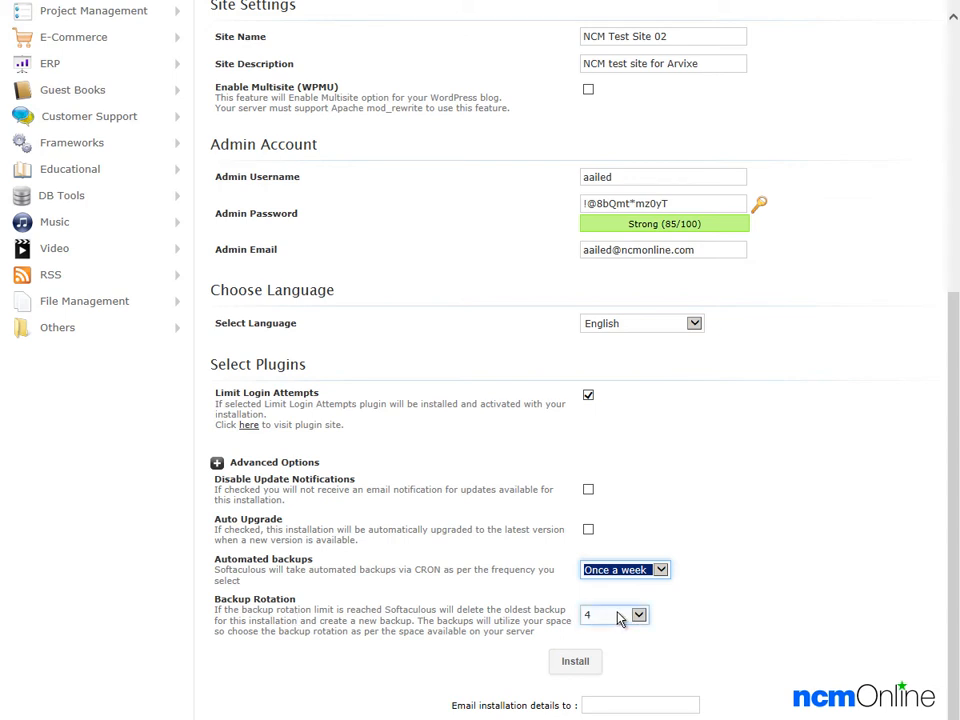
{"action": "left_click", "coordinate": [614, 614]}
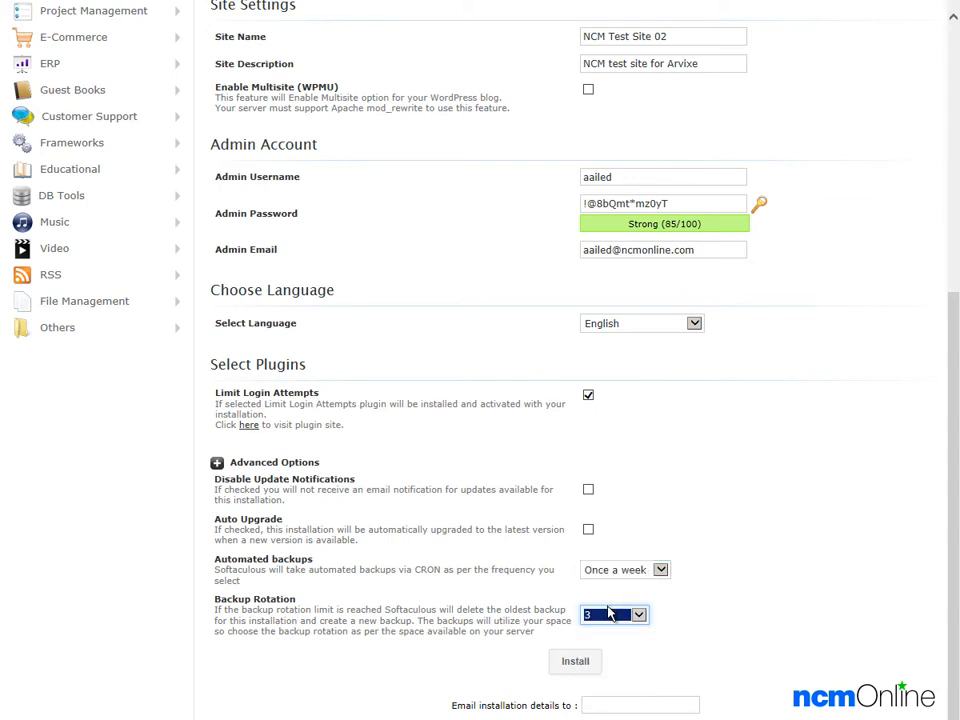
{"action": "left_click", "coordinate": [640, 705]}
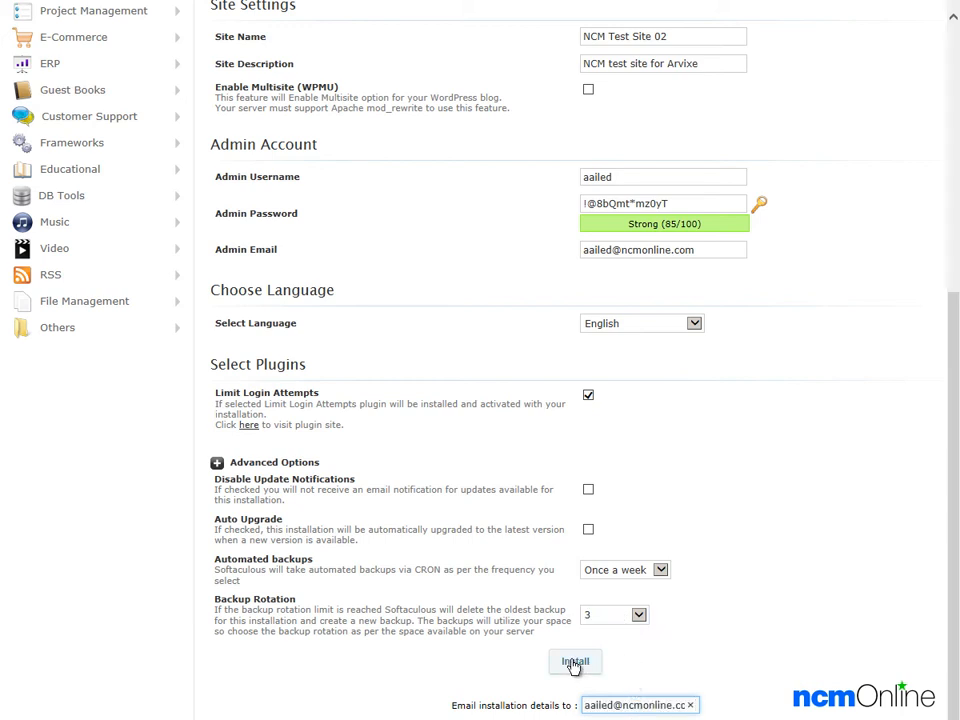
{"action": "left_click", "coordinate": [574, 662]}
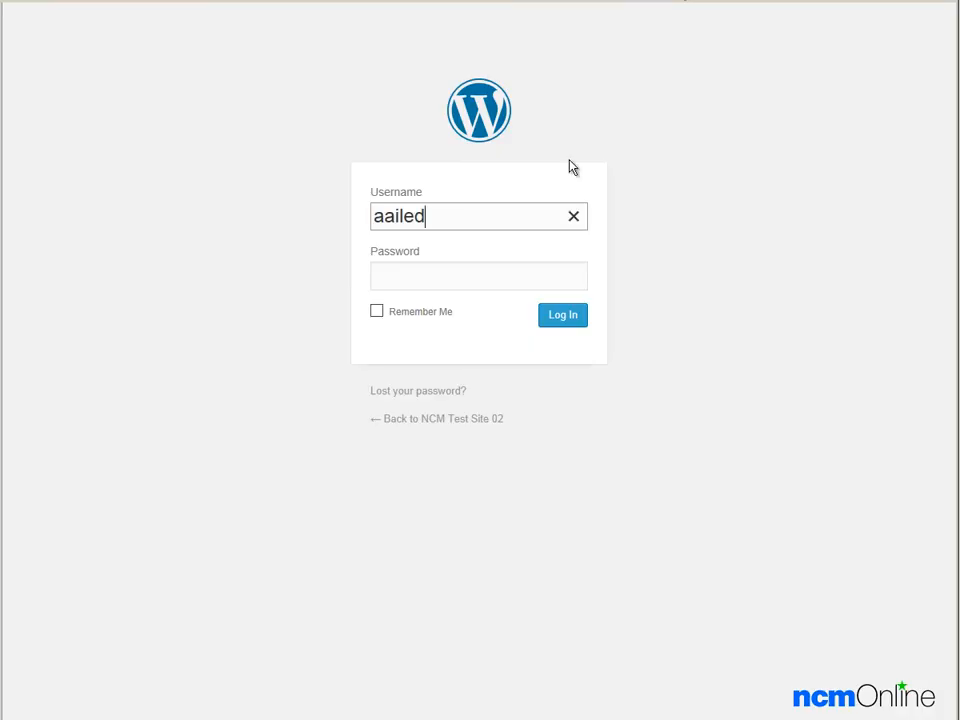
- Sign in to NCM Test Site 02 with the admin username and password
{"action": "type", "text": "password"}
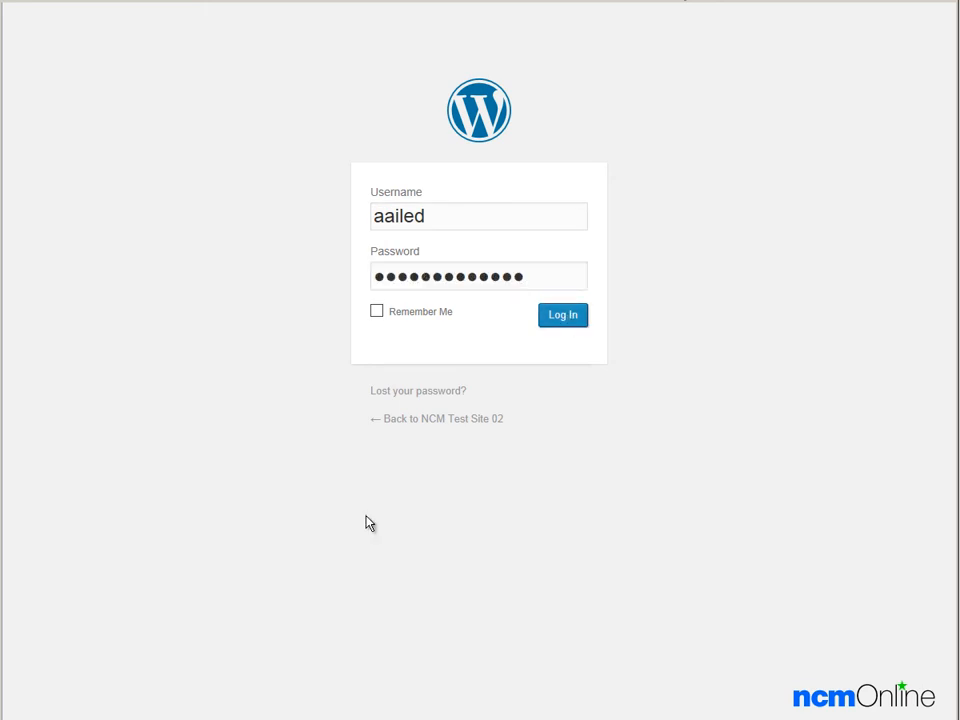
{"action": "left_click", "coordinate": [562, 315]}
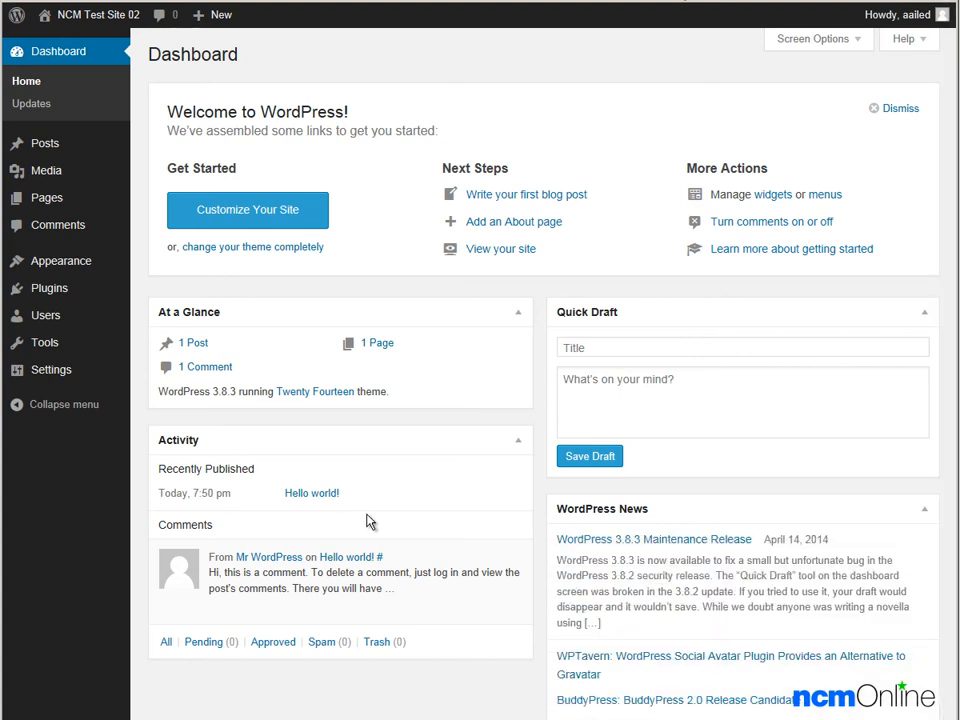
{"action": "mouse_move", "coordinate": [90, 14]}
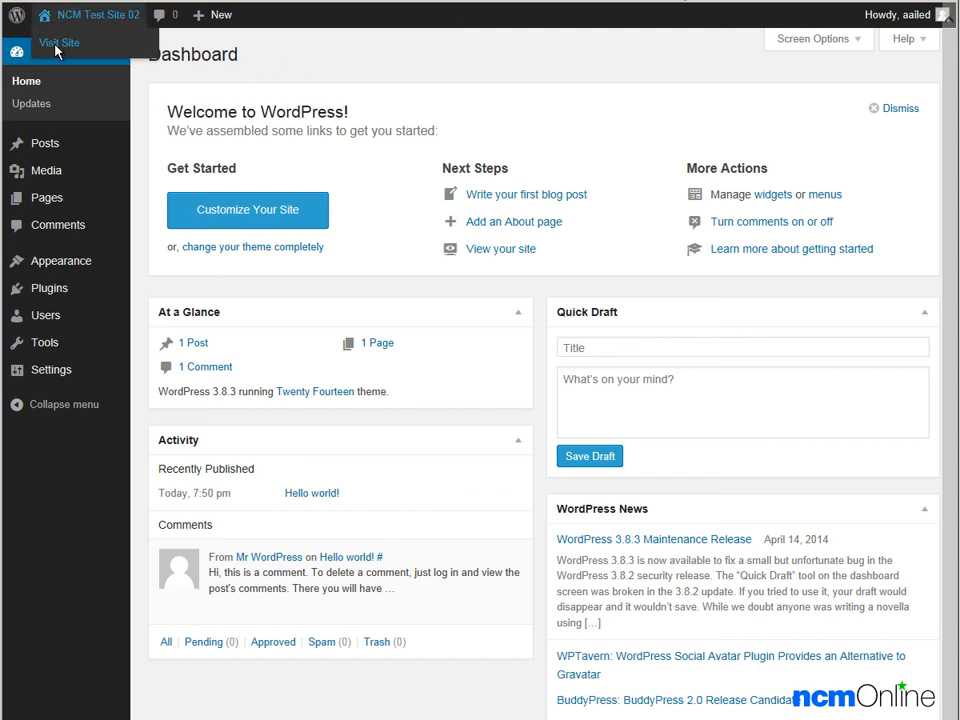
- Visit the live NCM Test Site 02 front end from the admin bar
{"action": "left_click", "coordinate": [59, 42]}
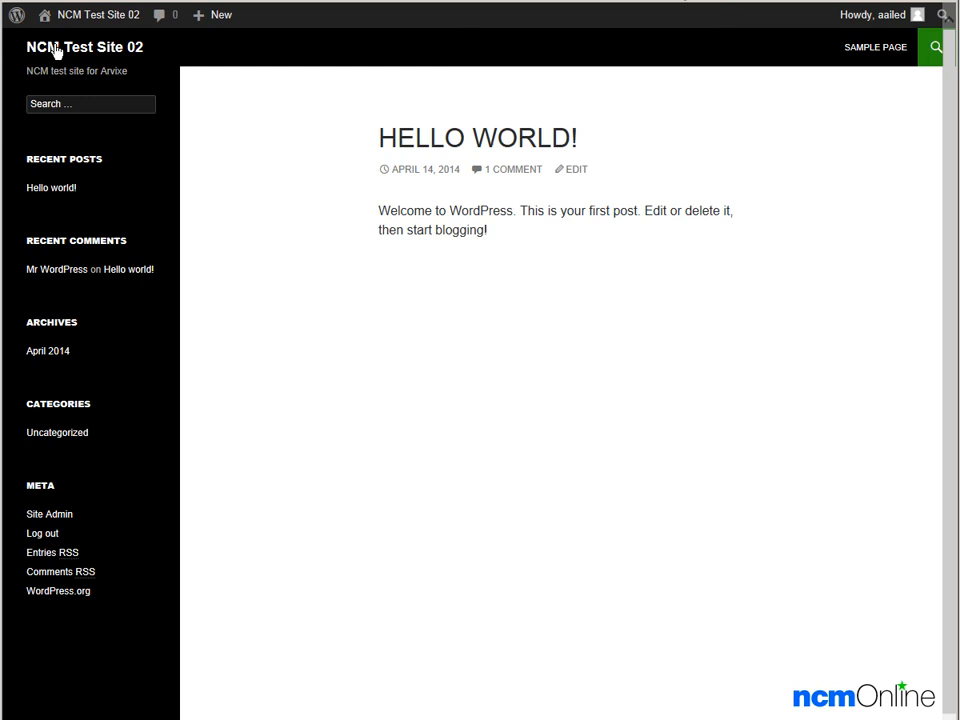
{"action": "mouse_move", "coordinate": [675, 357]}
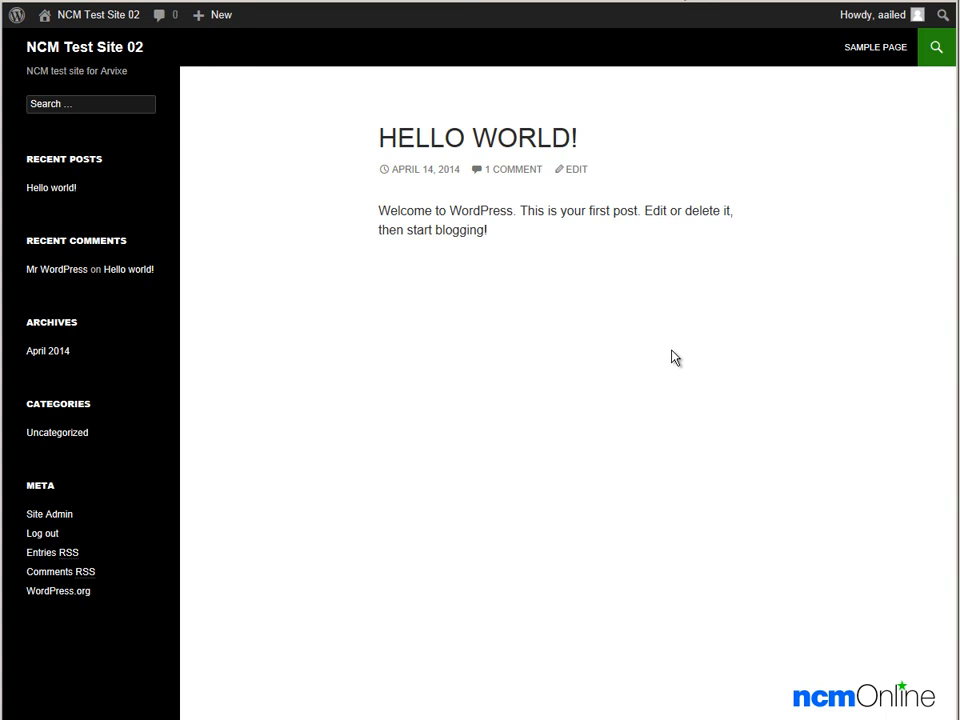
- Create a new post from the admin bar's + New menu
{"action": "left_click", "coordinate": [219, 15]}
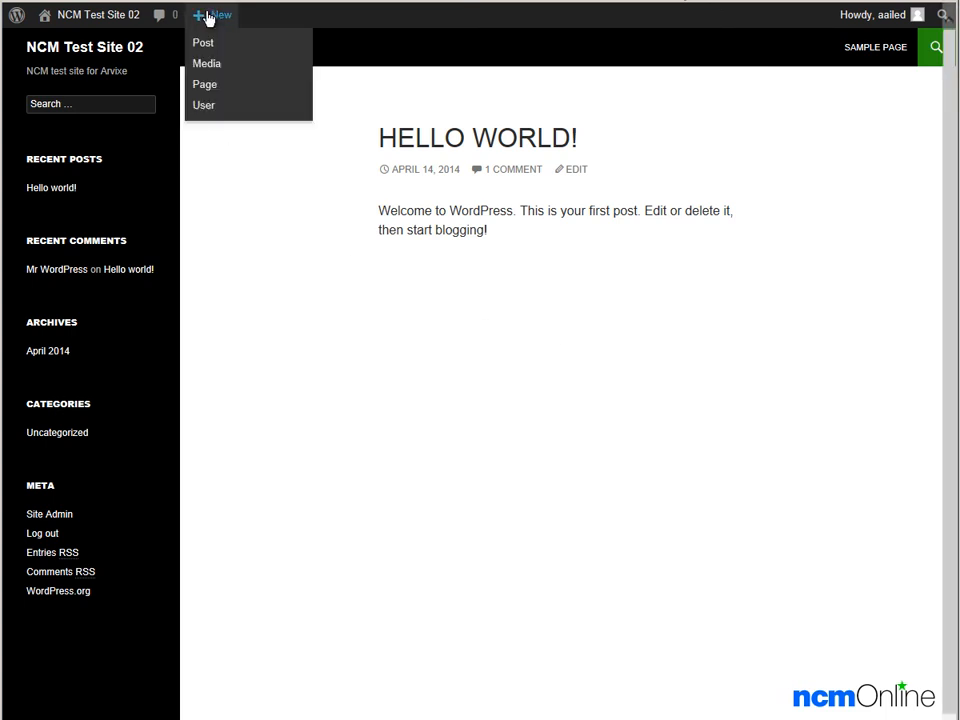
{"action": "mouse_move", "coordinate": [203, 43]}
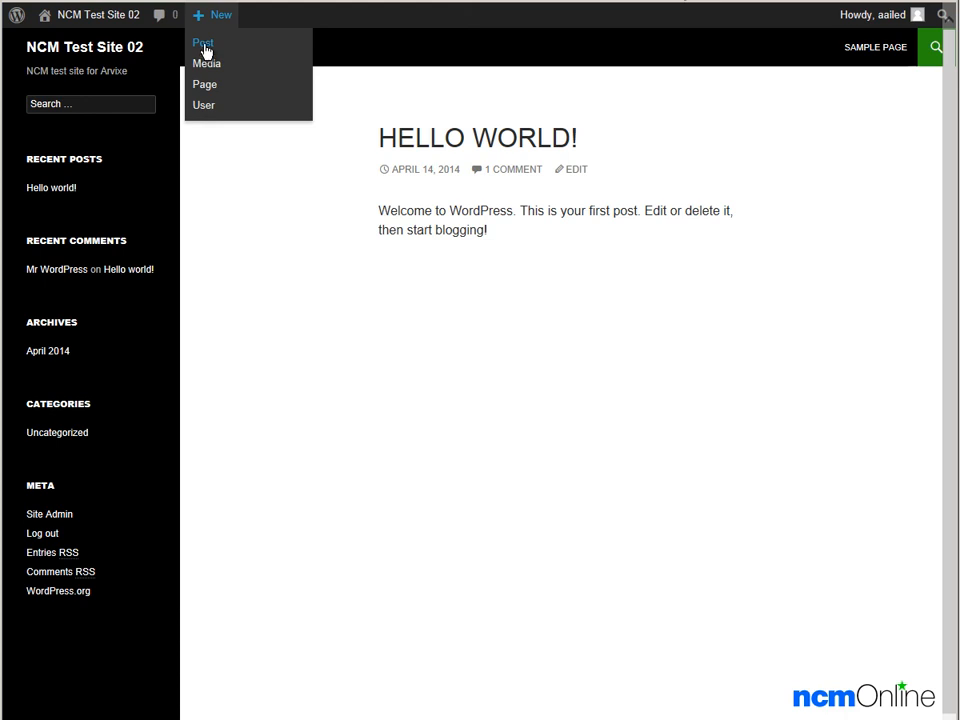
{"action": "left_click", "coordinate": [203, 42]}
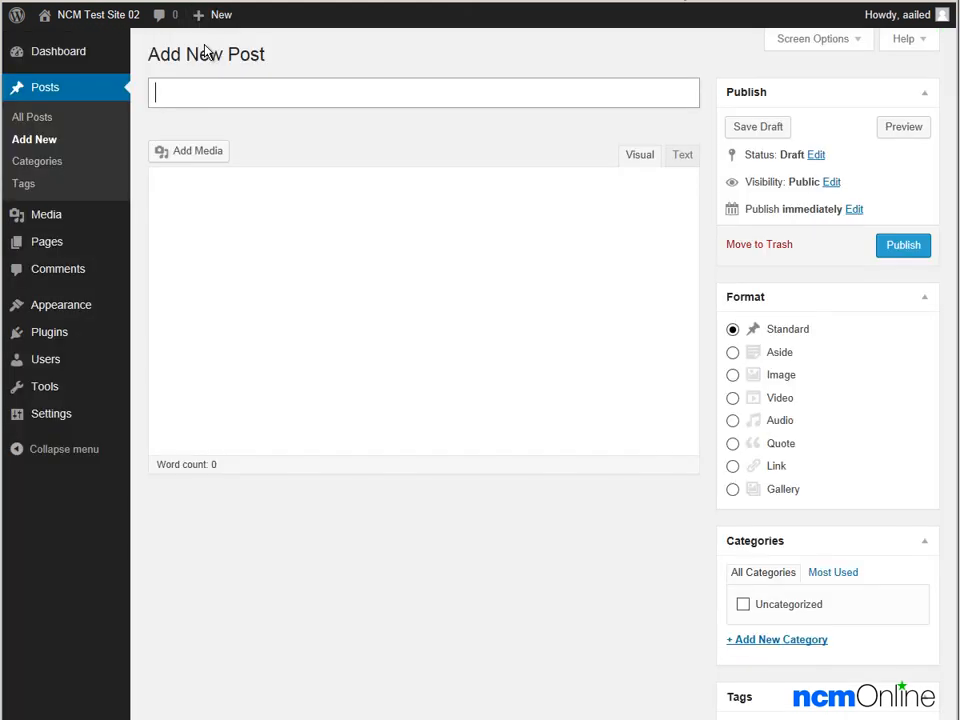